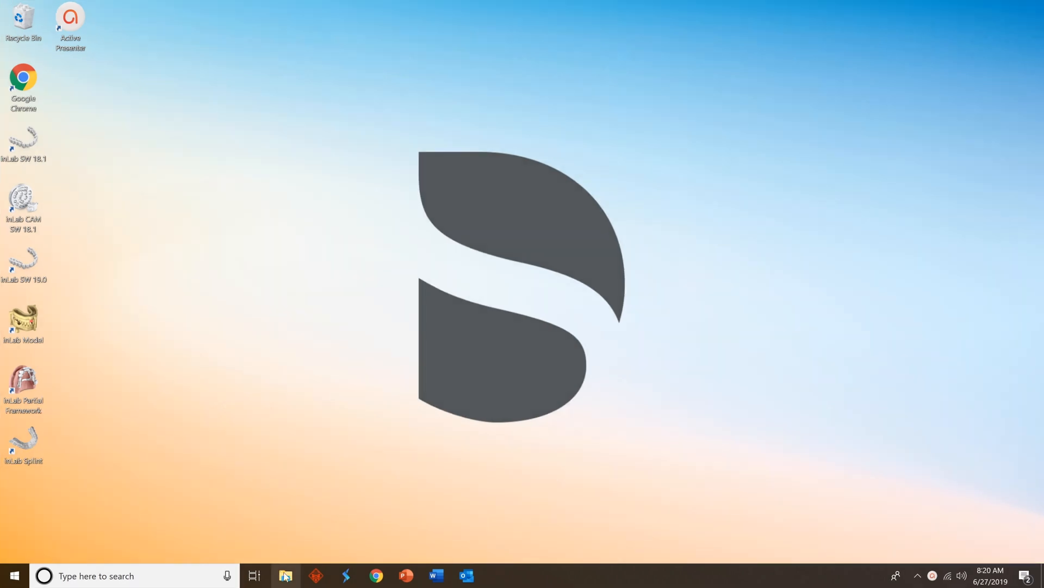
Extract the inLab CAM 19.0 archive in Downloads and run the extracted Setup.
left_click(285, 575)
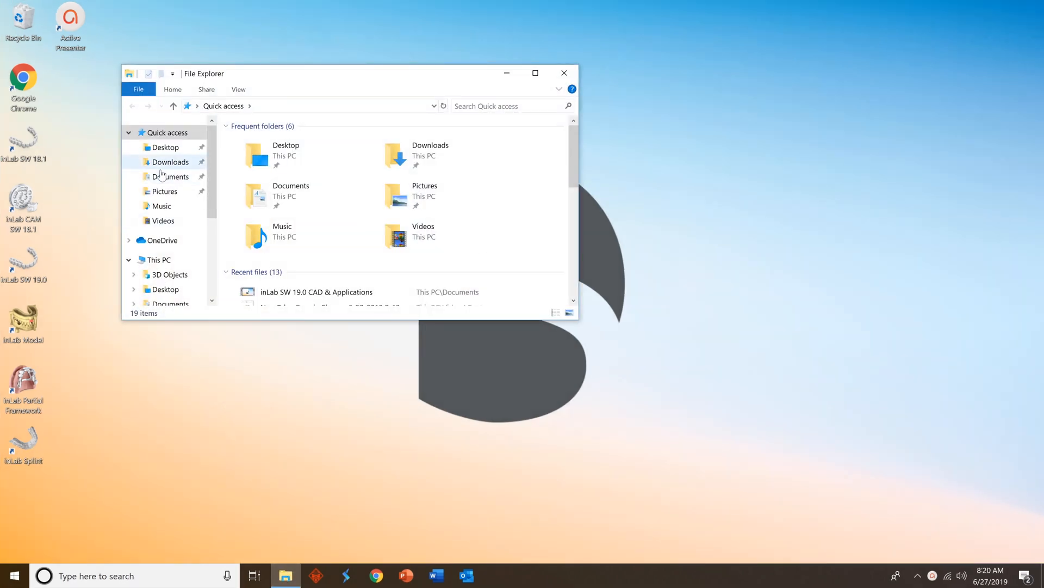
left_click(170, 161)
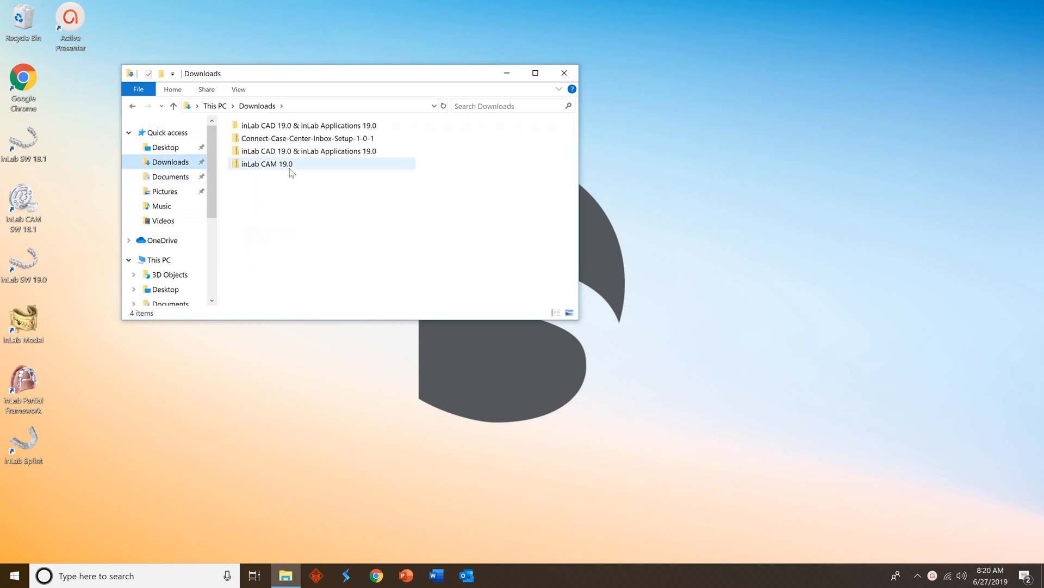
right_click(267, 164)
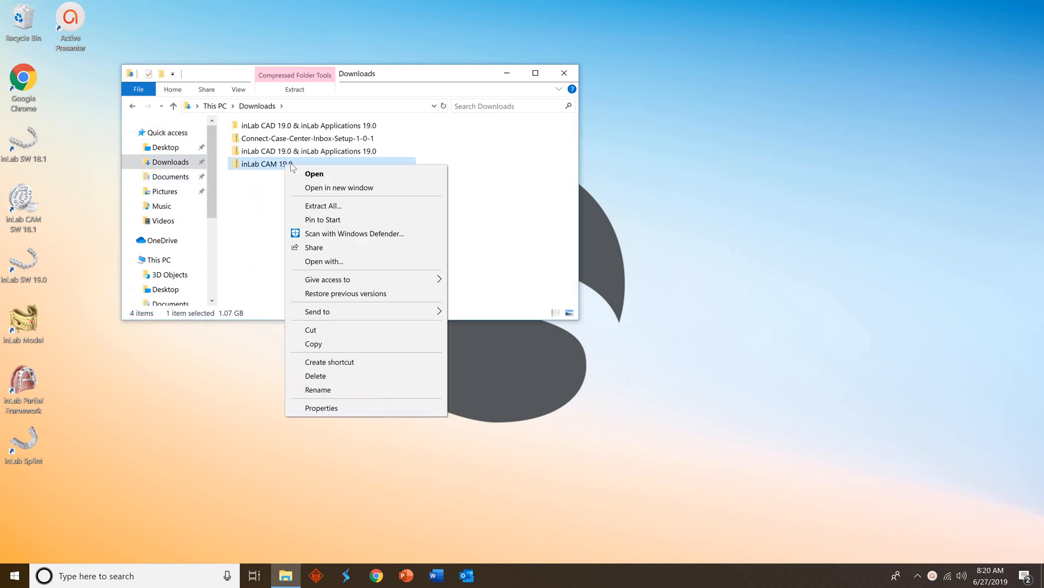
left_click(323, 205)
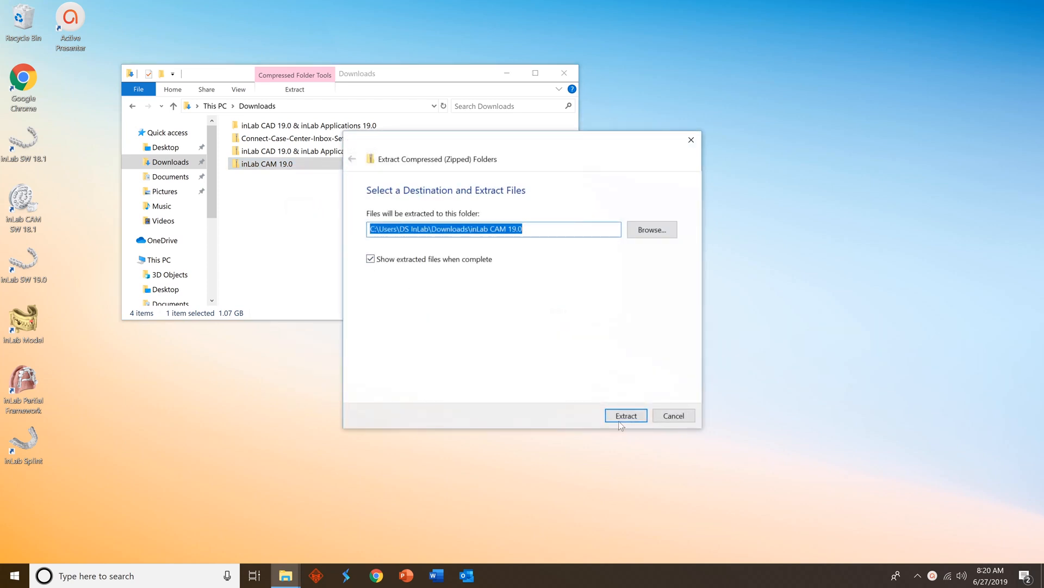
left_click(625, 415)
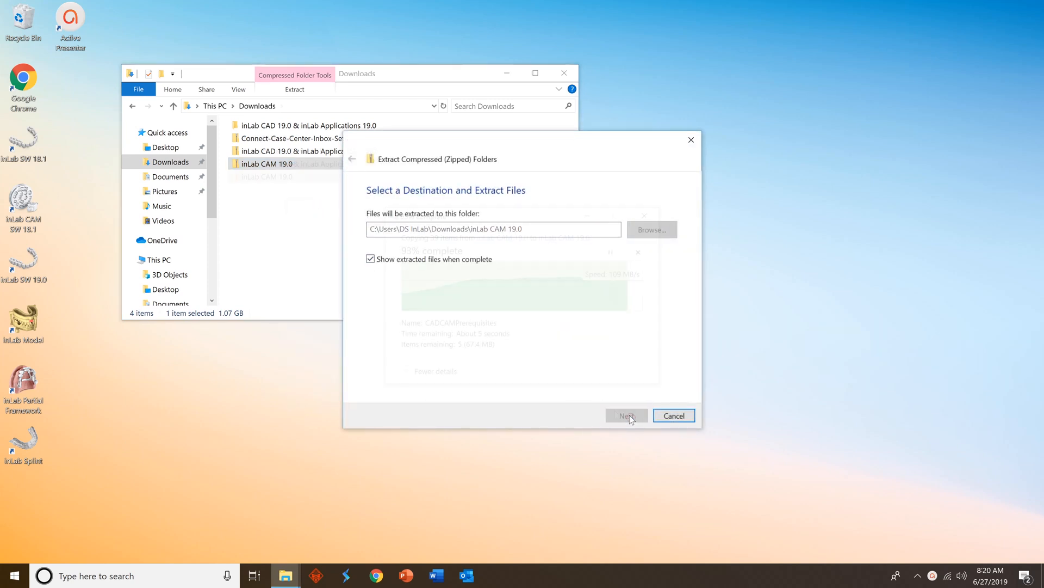
left_click(626, 415)
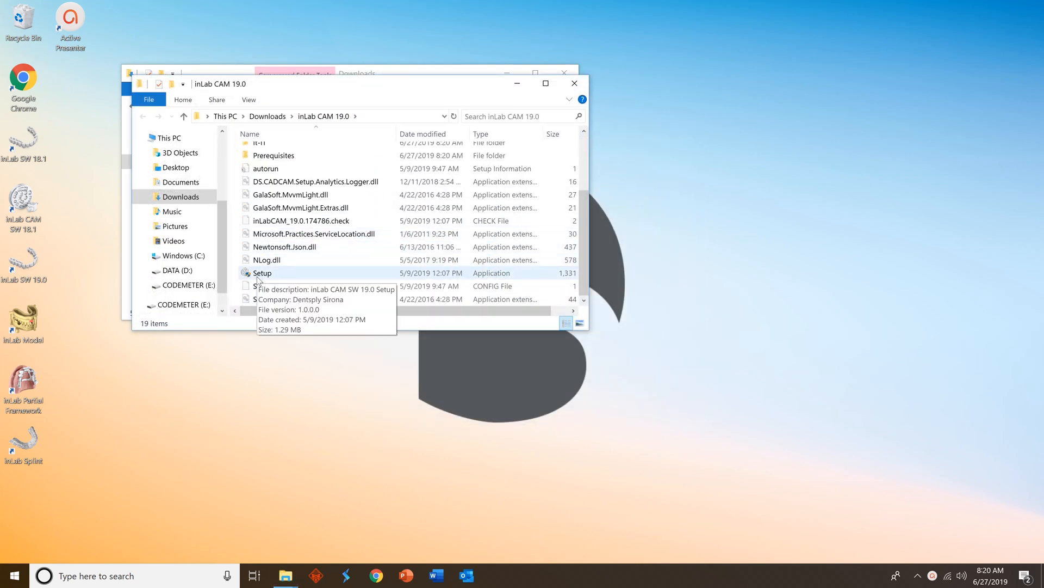
double_click(262, 273)
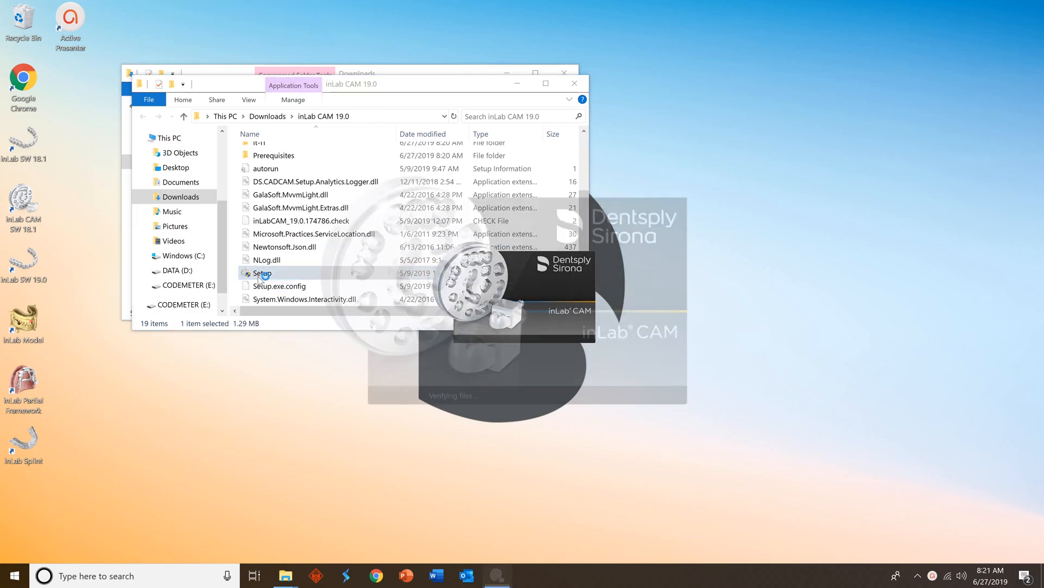
Install inLab CAM SW 19.0 in English (United States) to the default folder, then launch it.
double_click(263, 273)
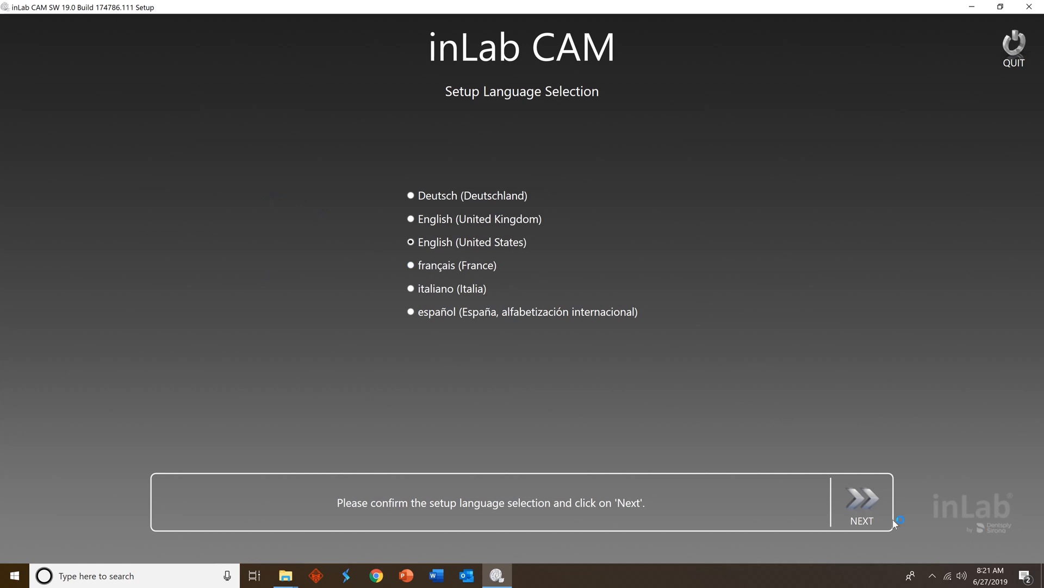
mouse_move(876, 510)
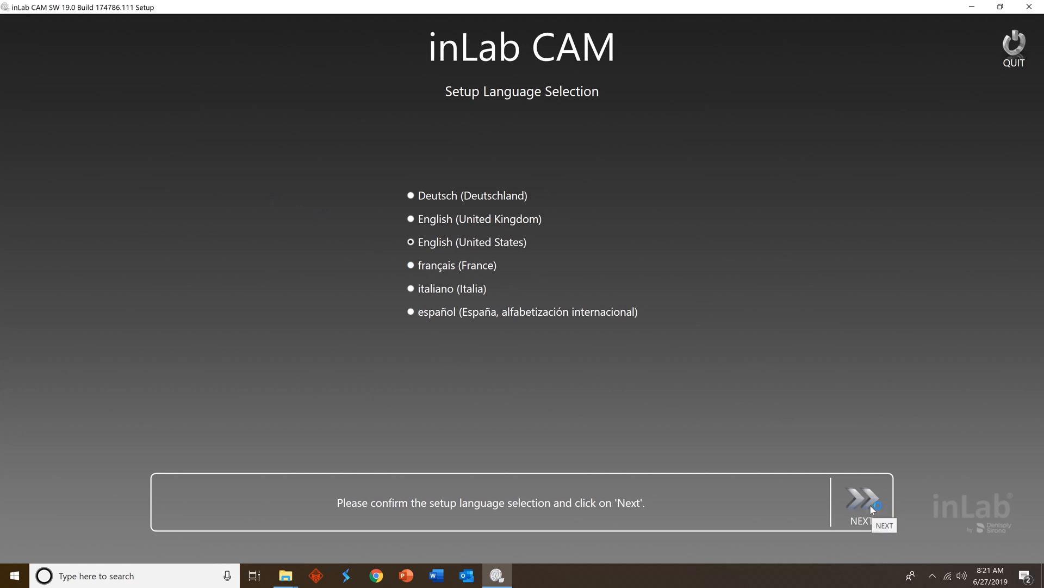
left_click(861, 498)
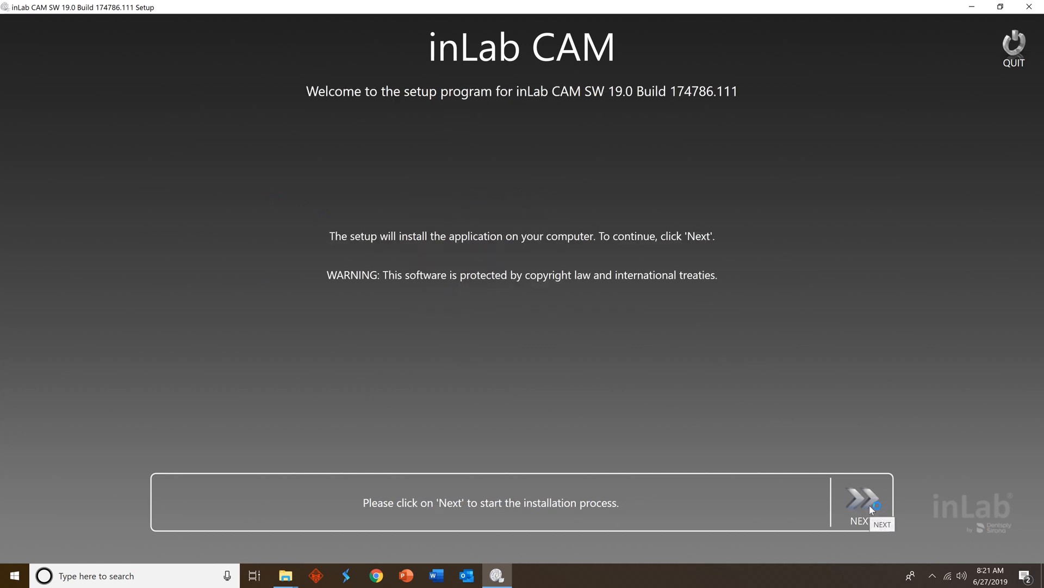
left_click(861, 499)
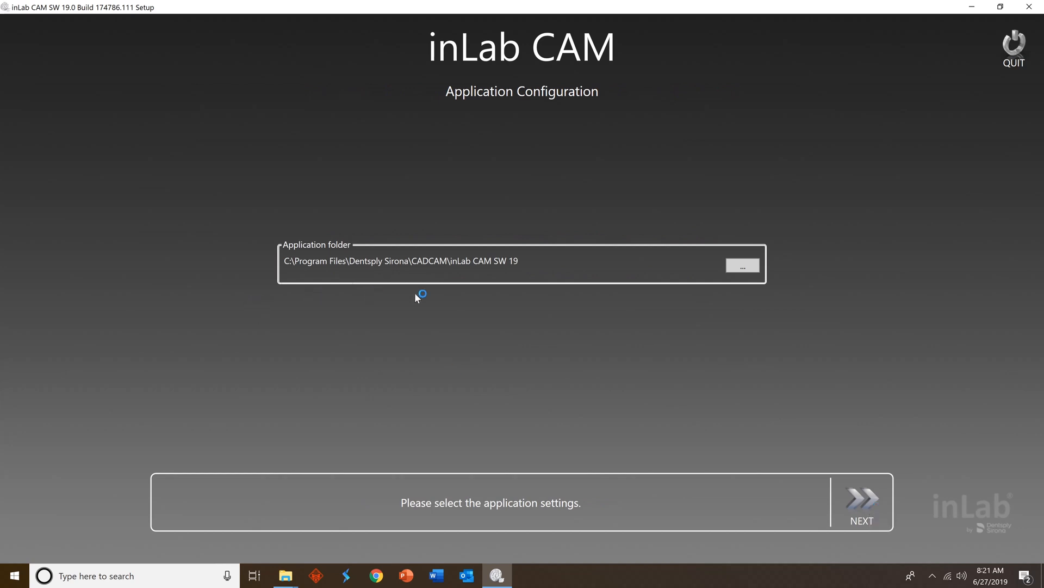
left_click(862, 499)
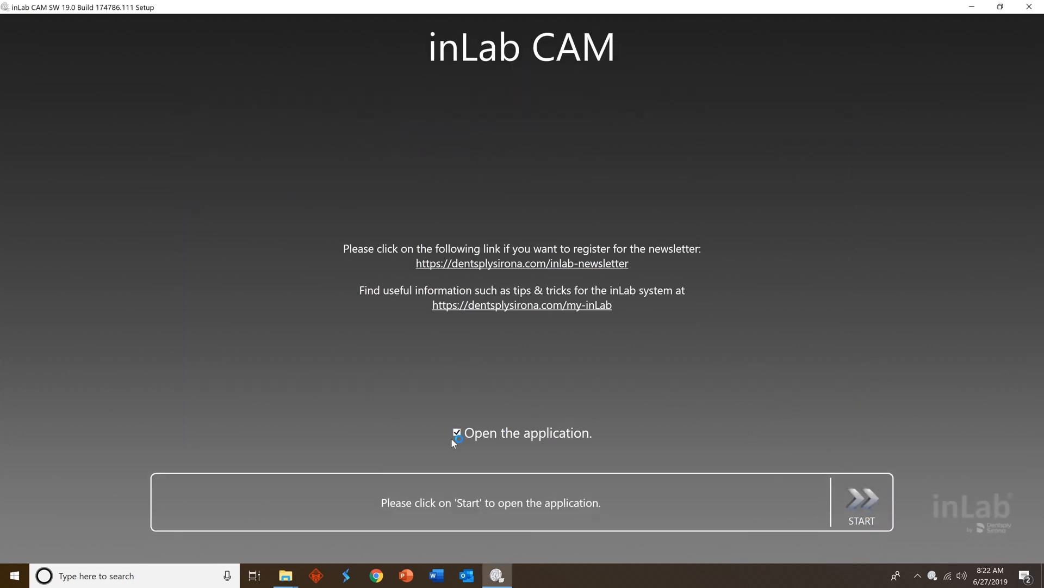
mouse_move(861, 507)
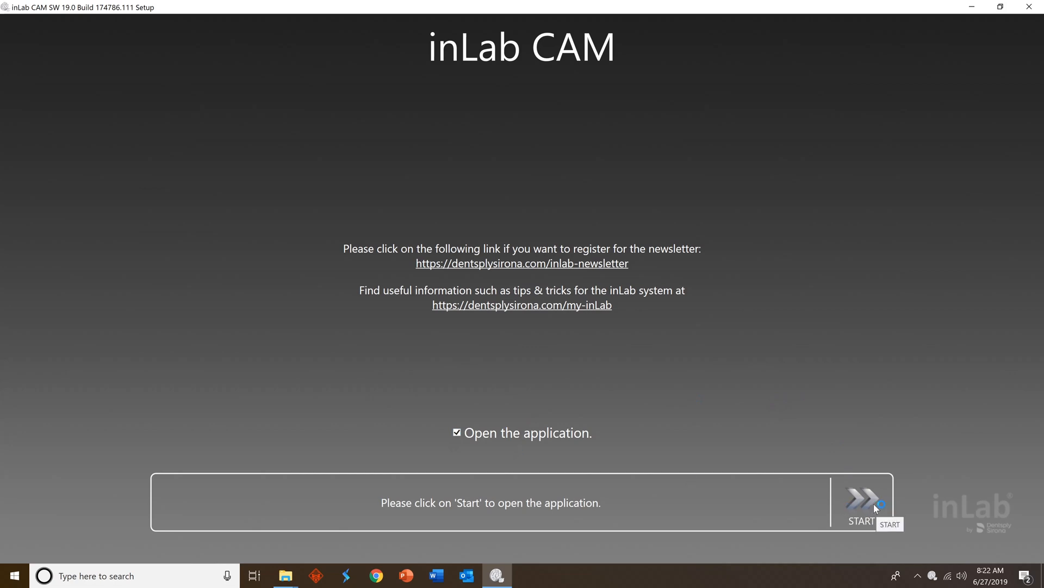
left_click(860, 503)
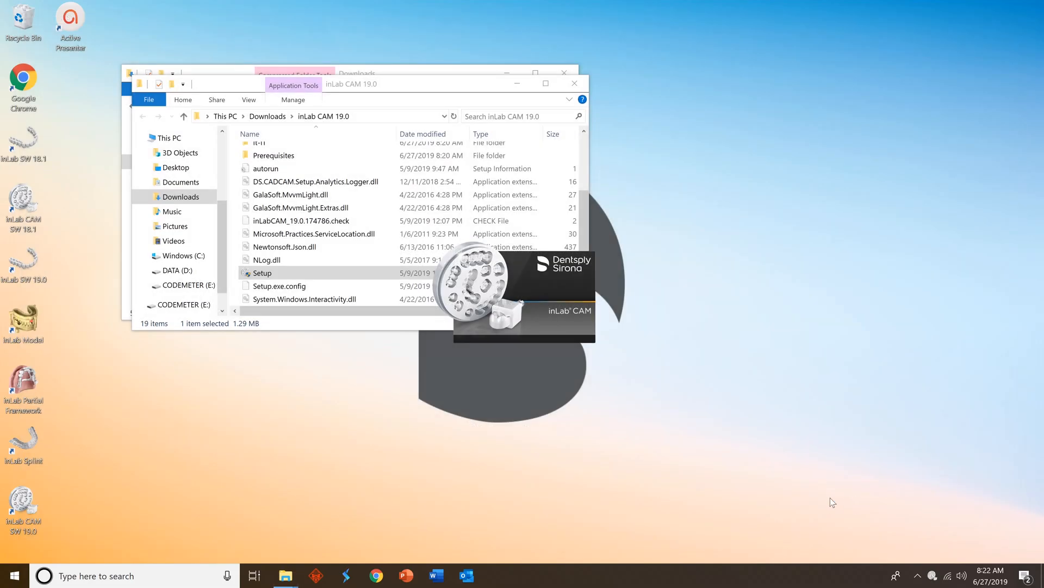
Pick the application region from the list and complete first-time setup to start inLab CAM.
double_click(262, 272)
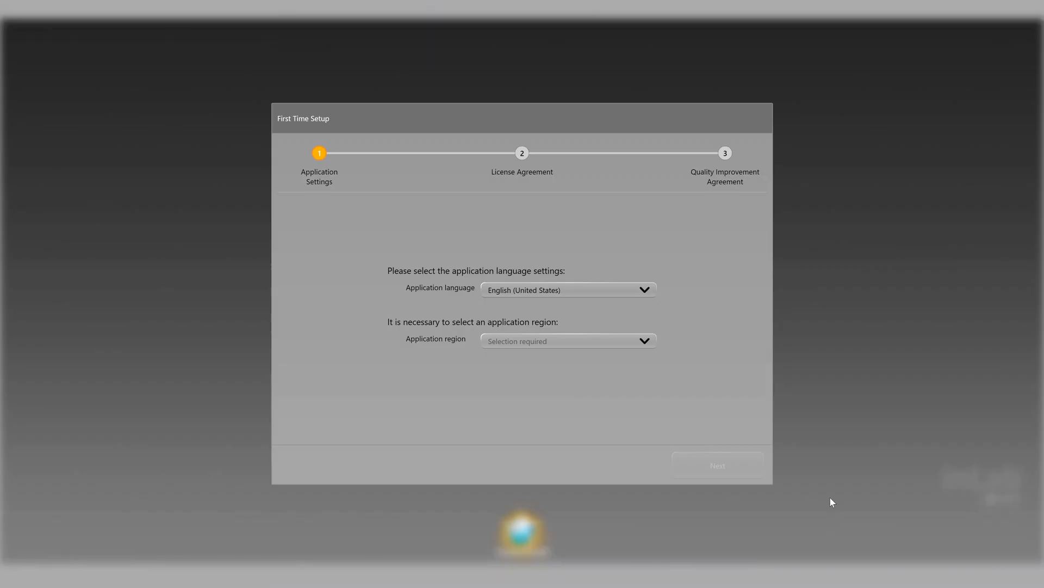
left_click(566, 341)
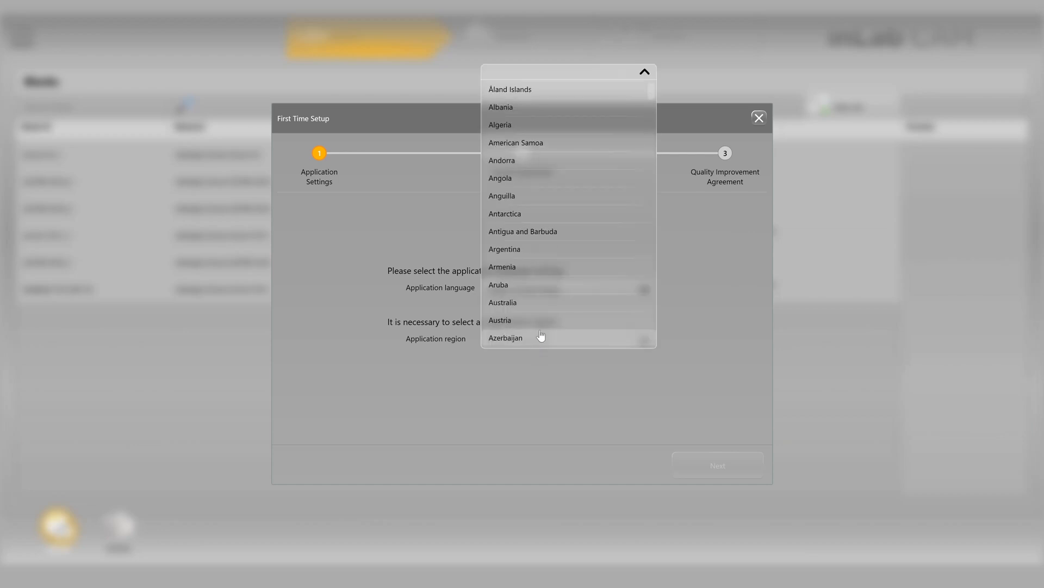
scroll("down", 3)
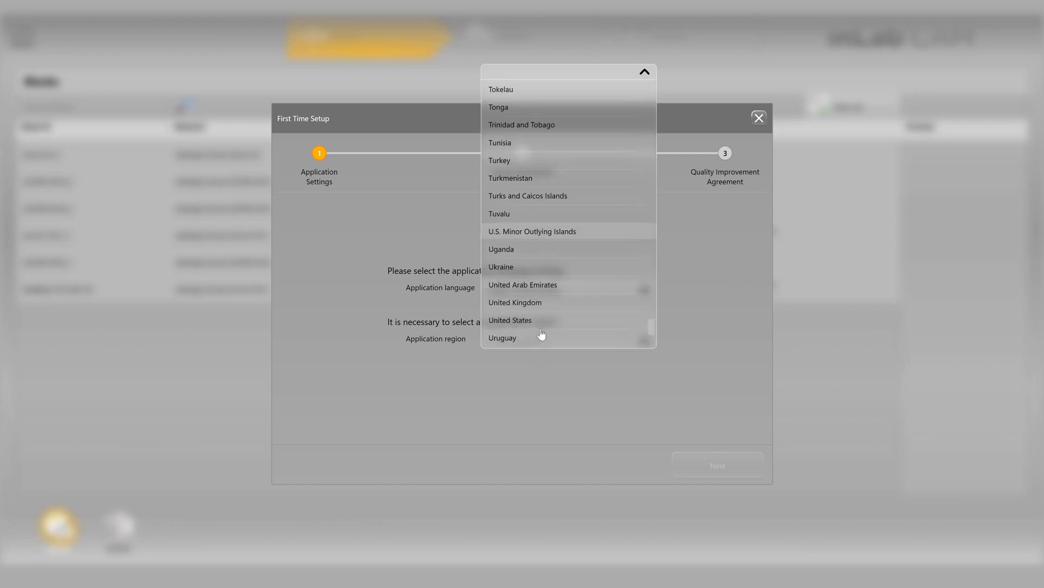
left_click(511, 320)
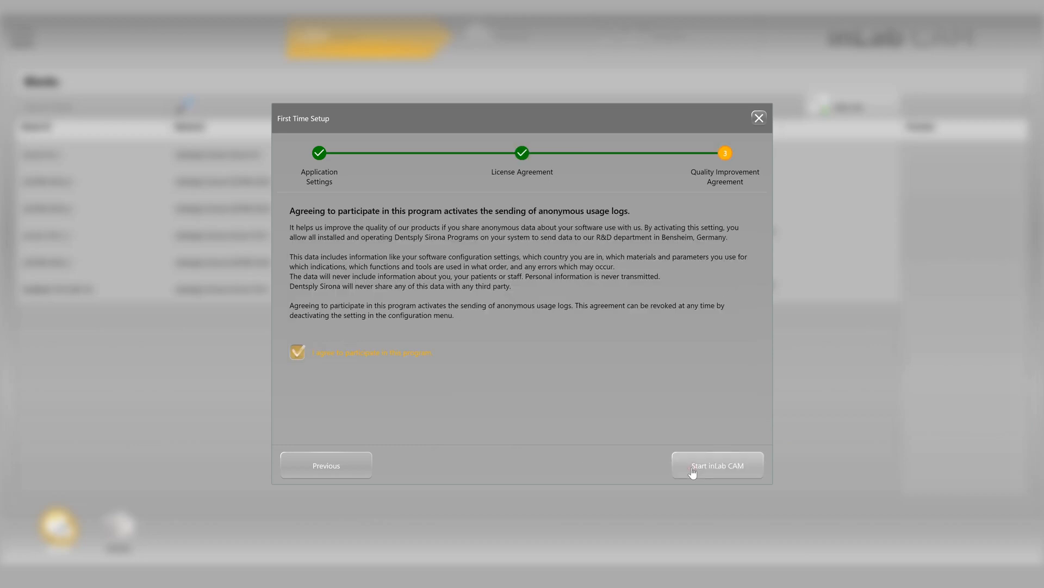
left_click(717, 466)
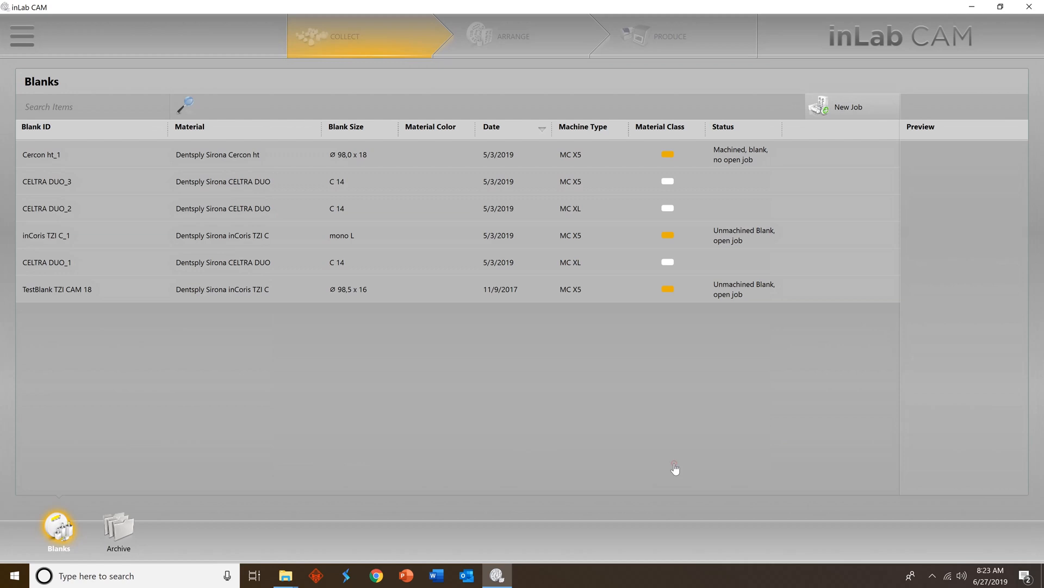
mouse_move(43, 68)
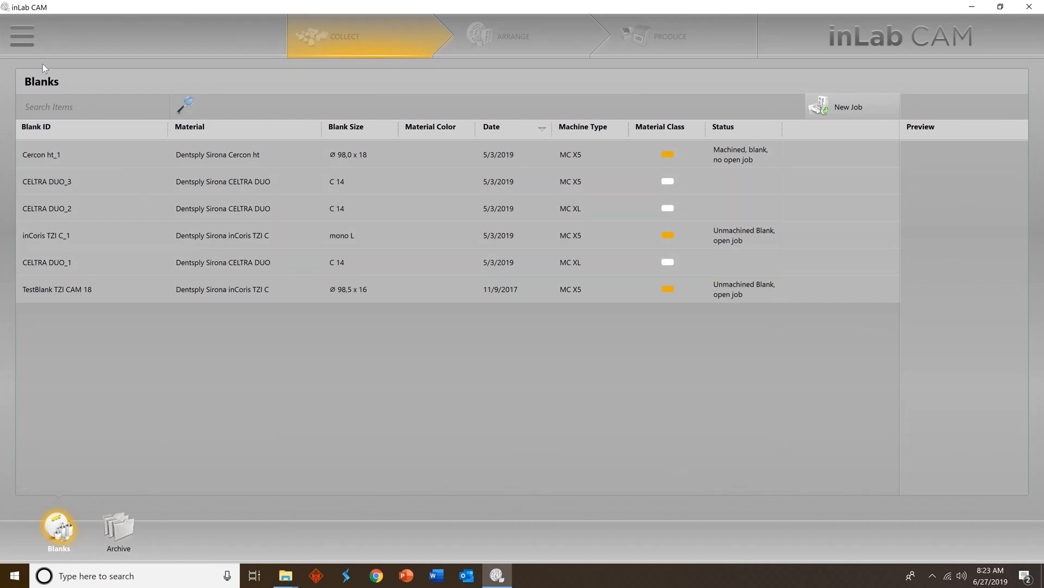
Open the main hamburger menu to reach License Manager.
left_click(21, 36)
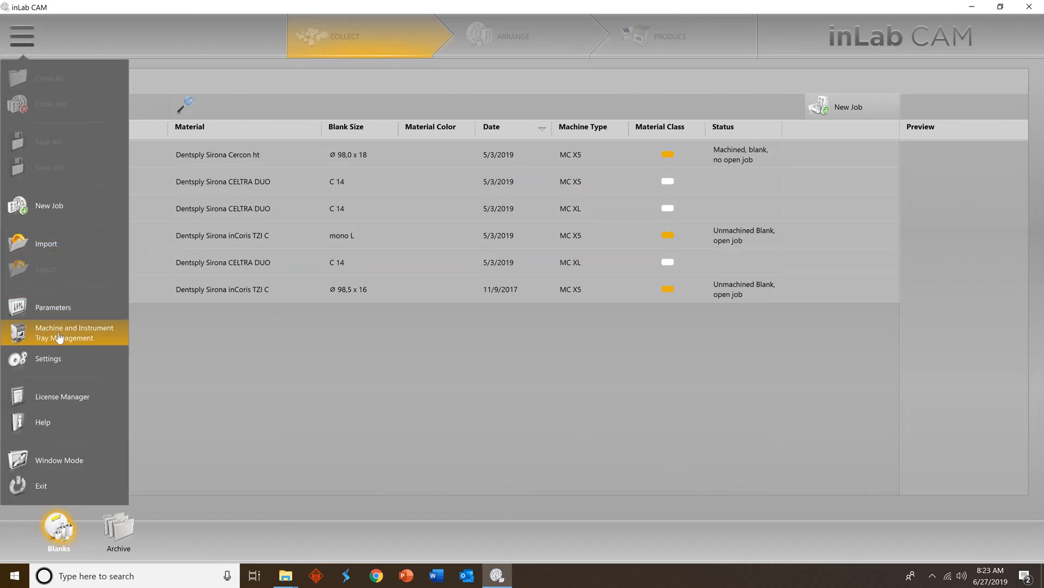
left_click(21, 36)
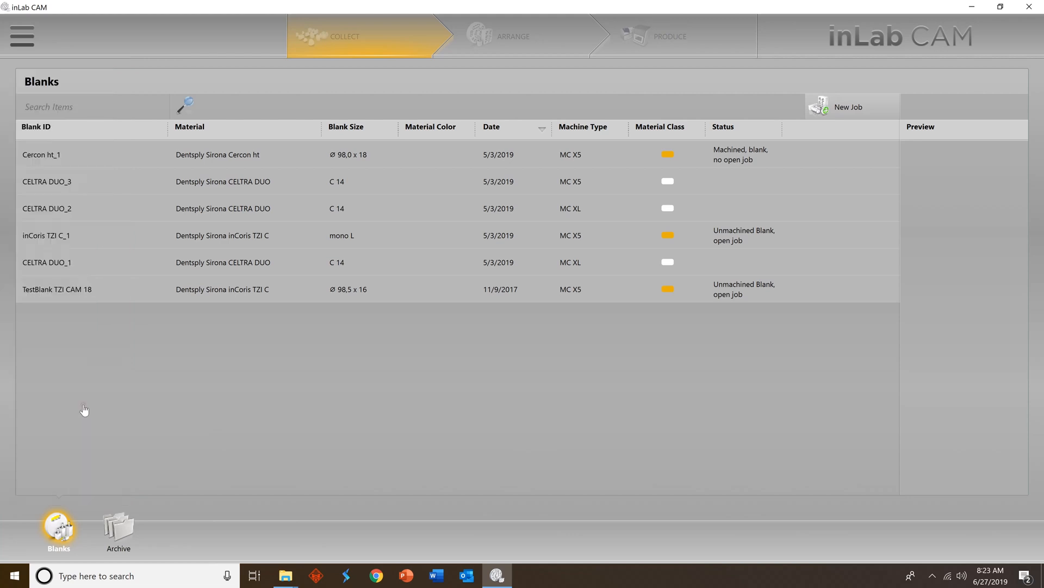
mouse_move(252, 413)
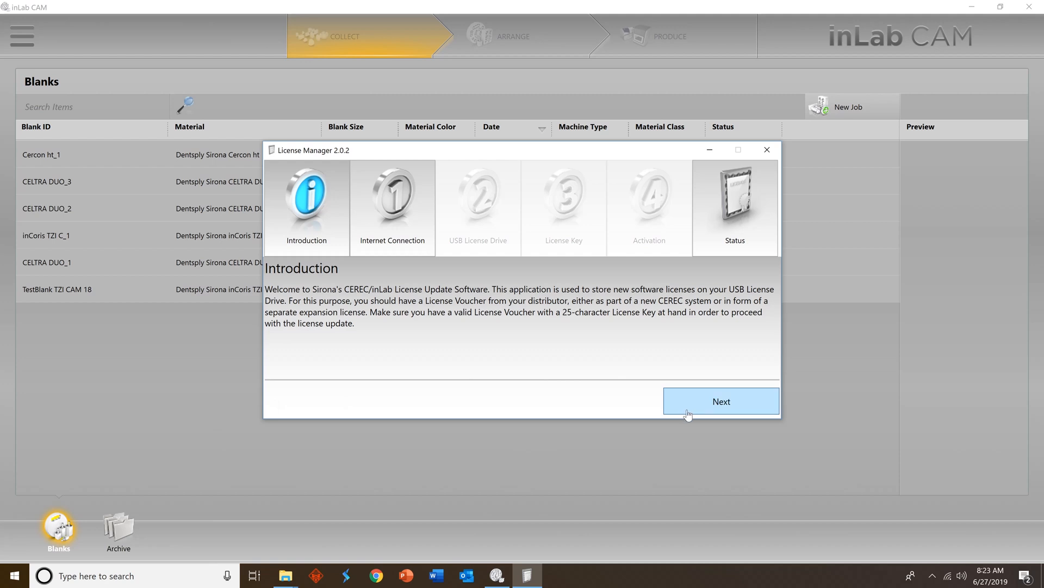
Pass the License Manager introduction and run the internet connection check.
left_click(721, 401)
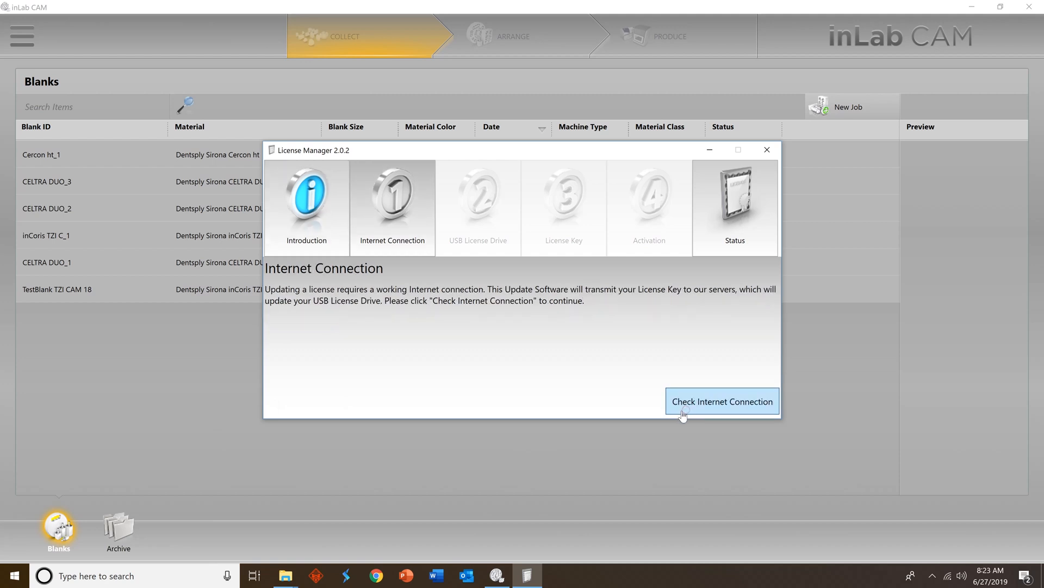
left_click(721, 401)
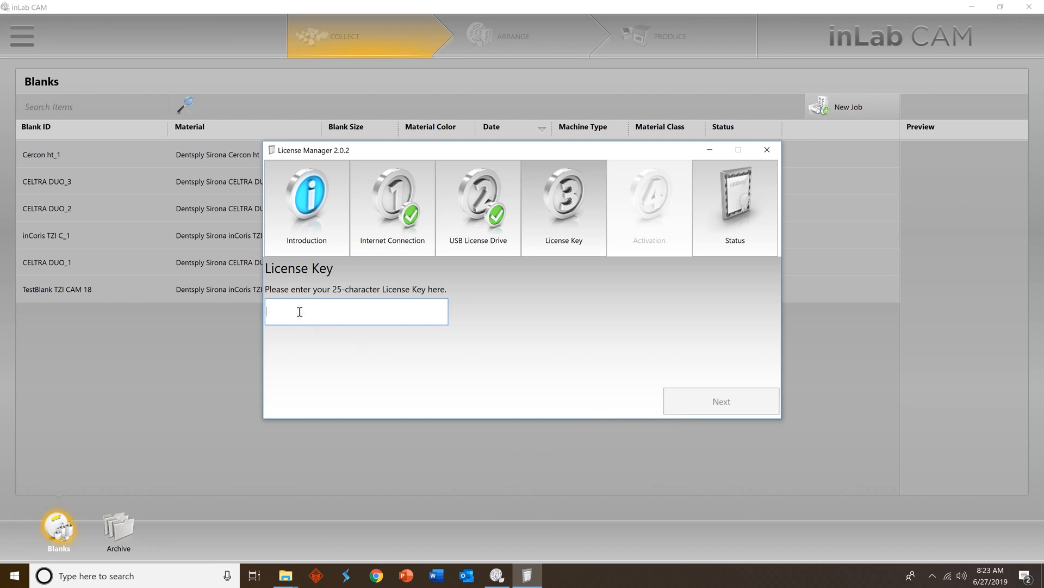
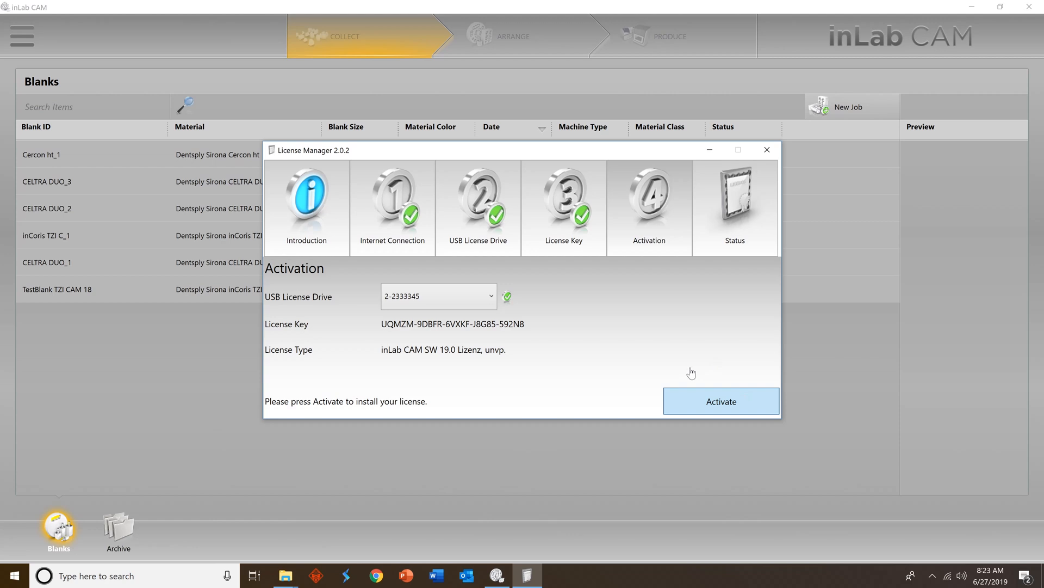
Activate the license on the USB drive, update its firmware, and close License Manager.
left_click(721, 400)
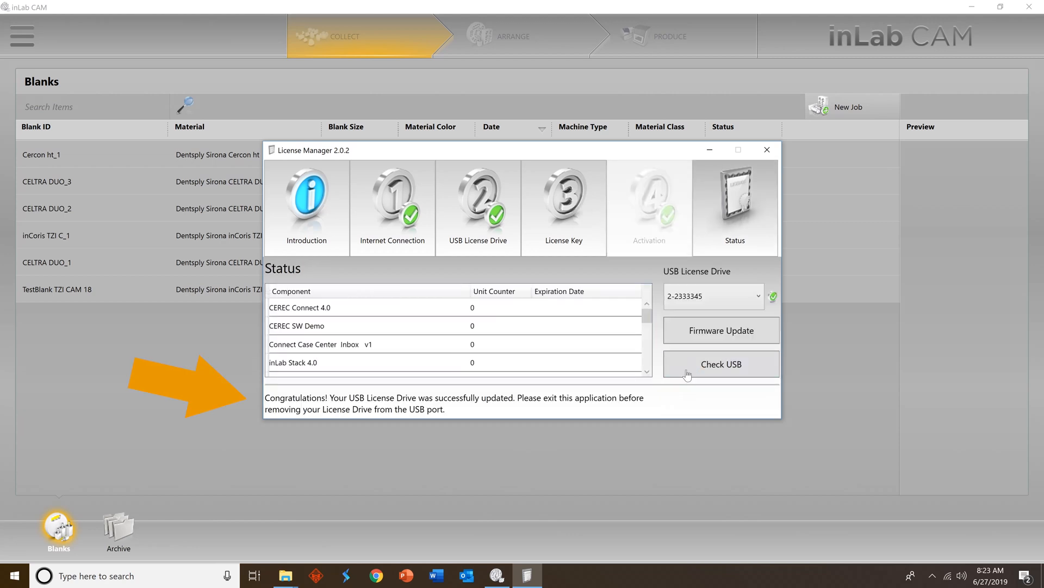
left_click(721, 330)
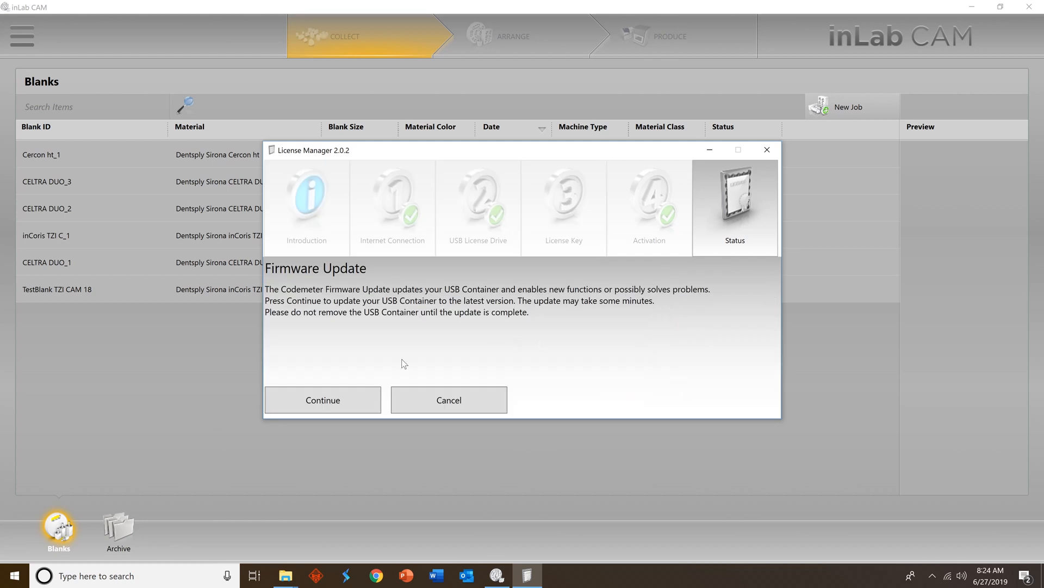
left_click(323, 400)
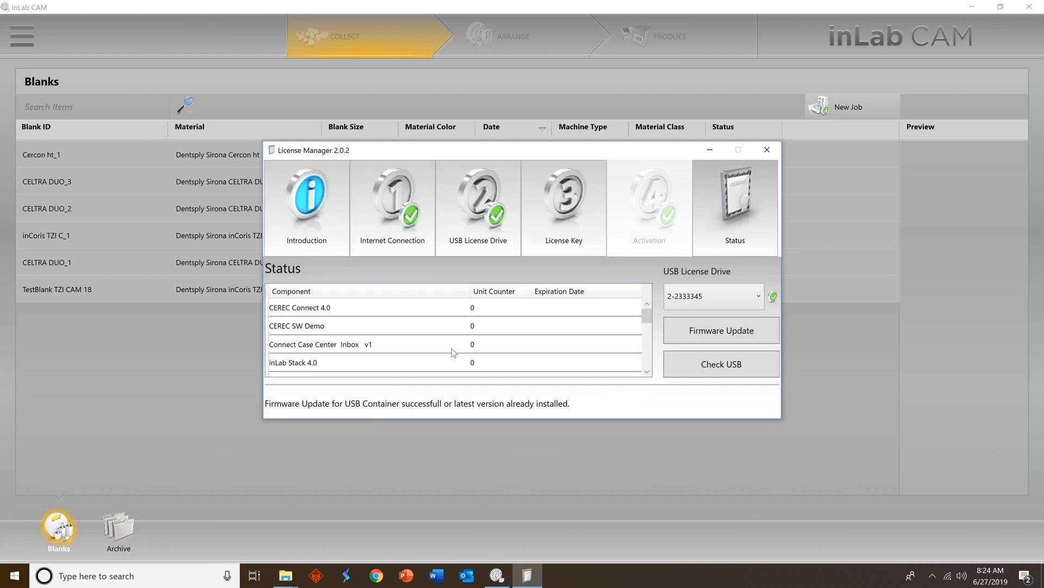
left_click(766, 149)
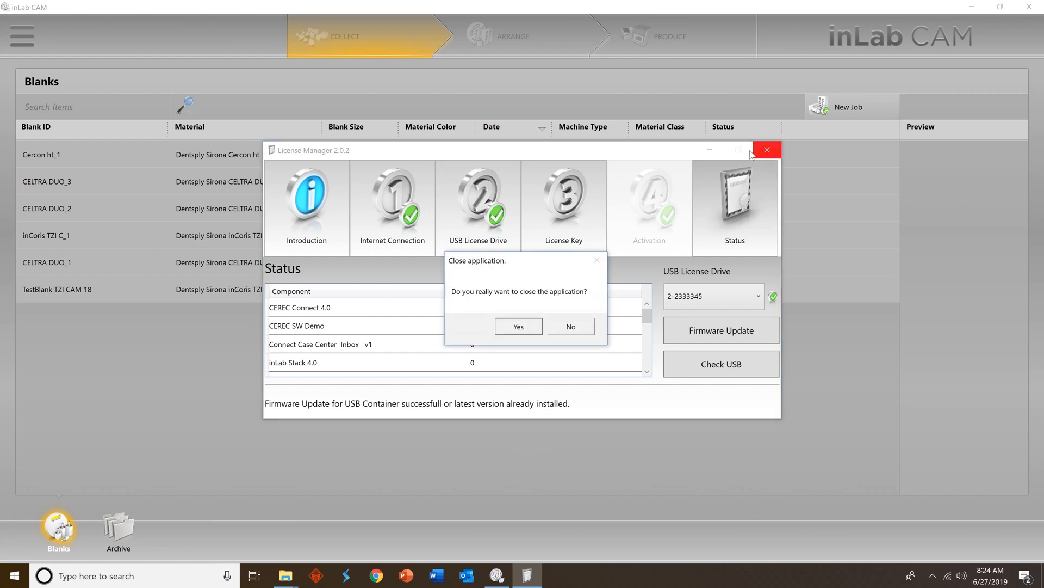
Confirm closing License Manager and dismiss the Unhandled Exception message.
left_click(518, 326)
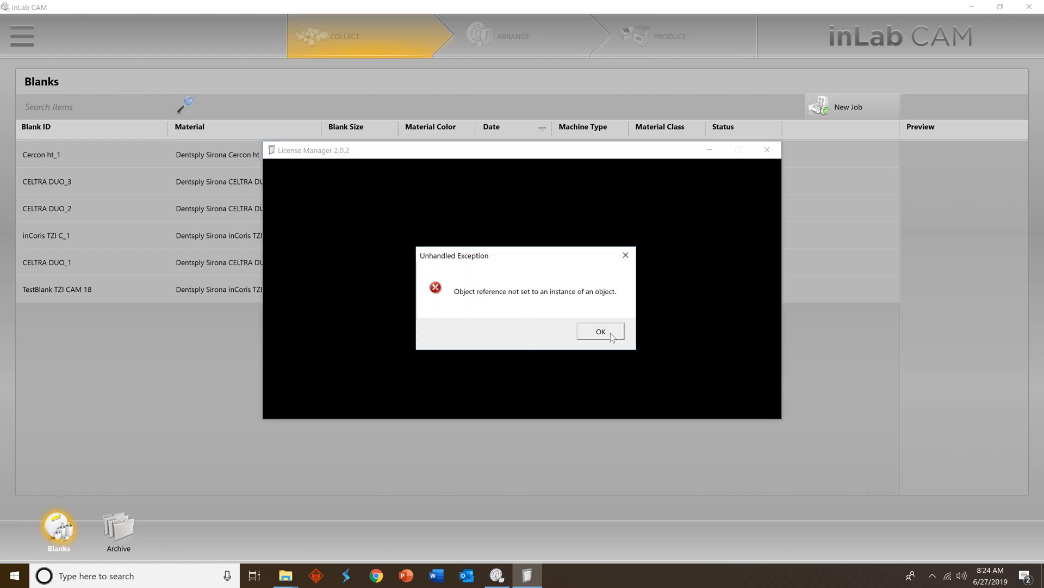
left_click(599, 331)
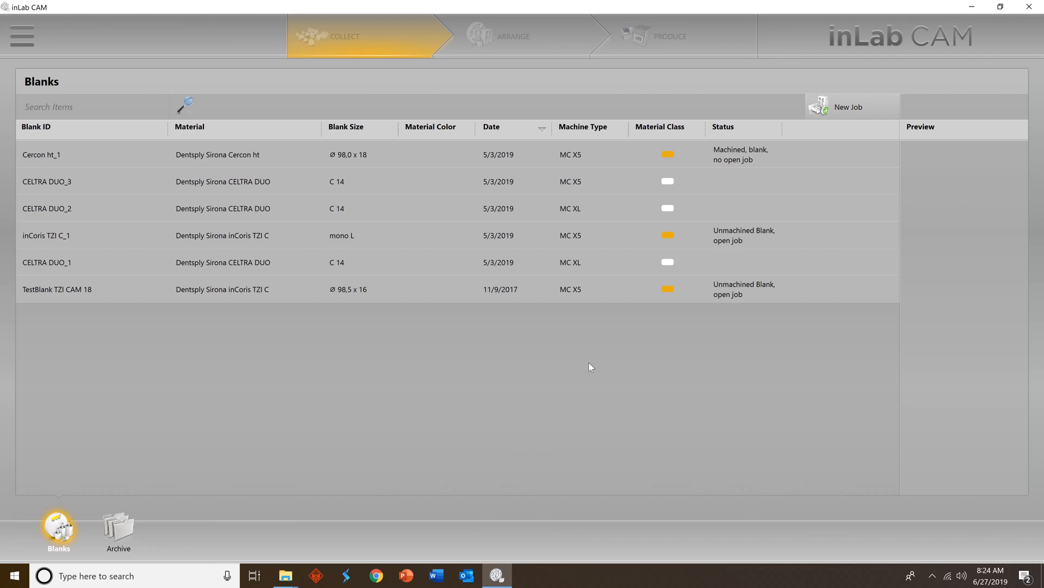